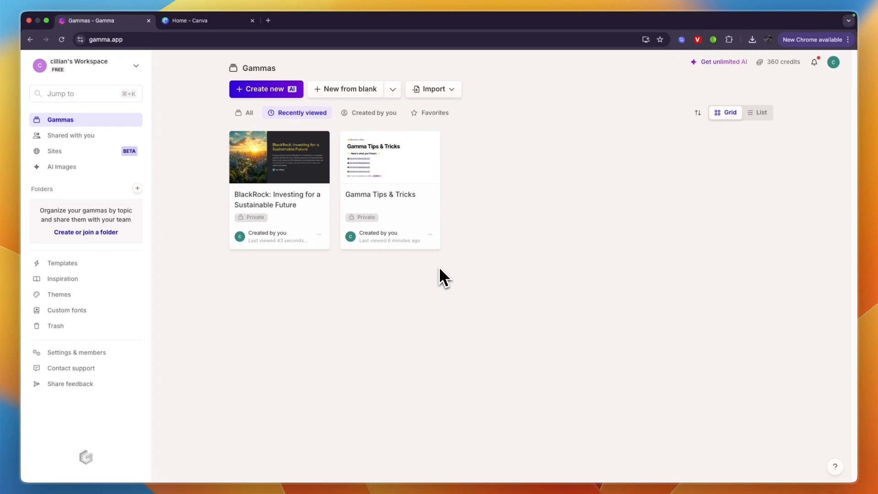
mouse_move(403, 269)
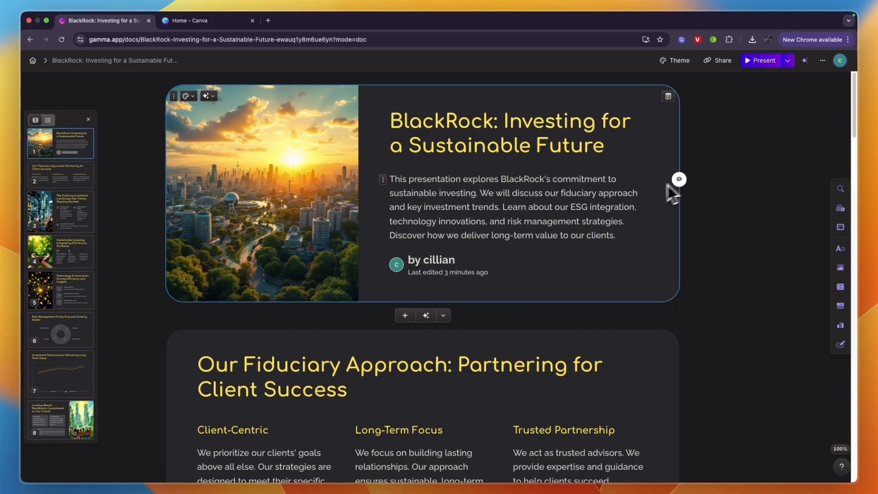
mouse_move(652, 203)
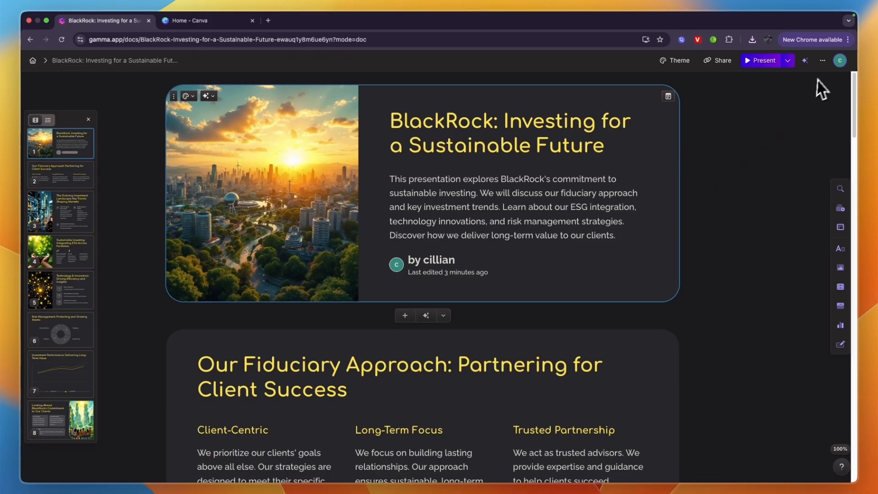
Export all cards of the BlackRock deck to PowerPoint, dismiss the upgrade prompt, and switch to Canva
left_click(822, 61)
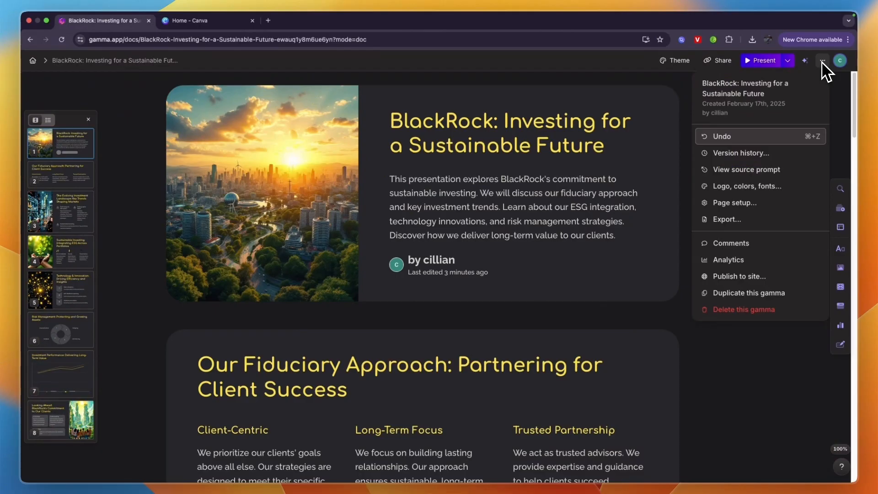
left_click(726, 219)
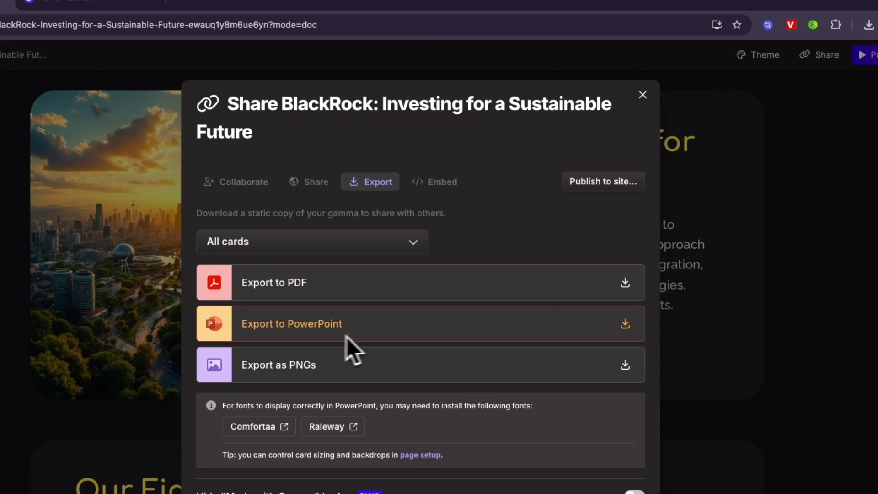
left_click(290, 323)
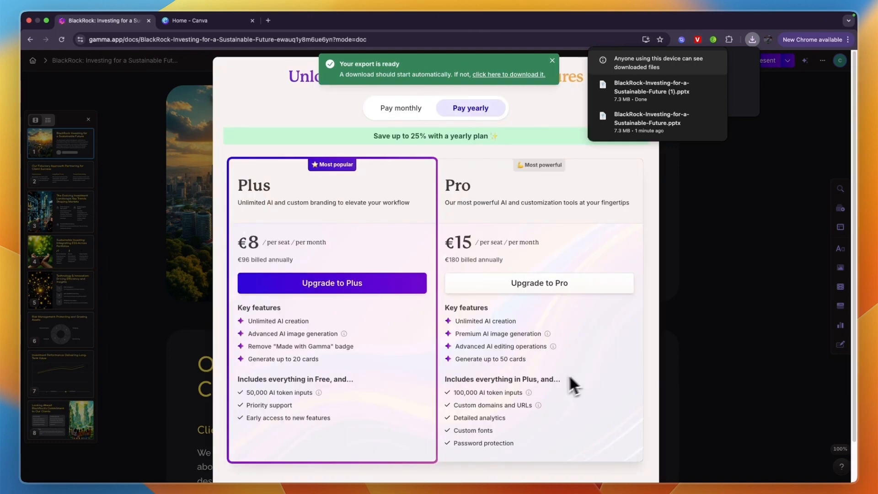
left_click(401, 108)
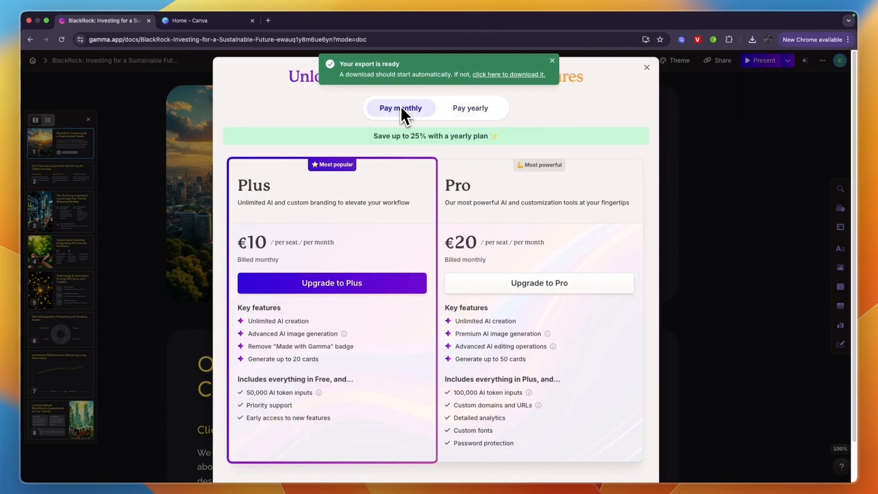
left_click(751, 40)
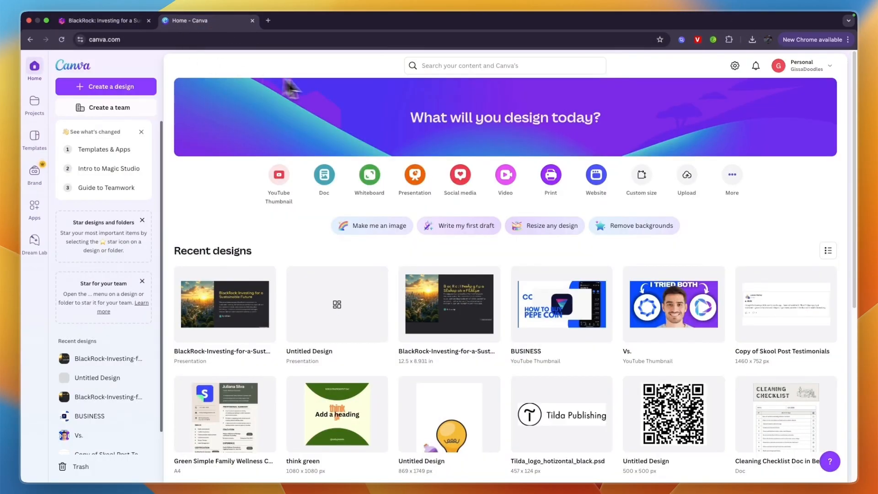
mouse_move(312, 121)
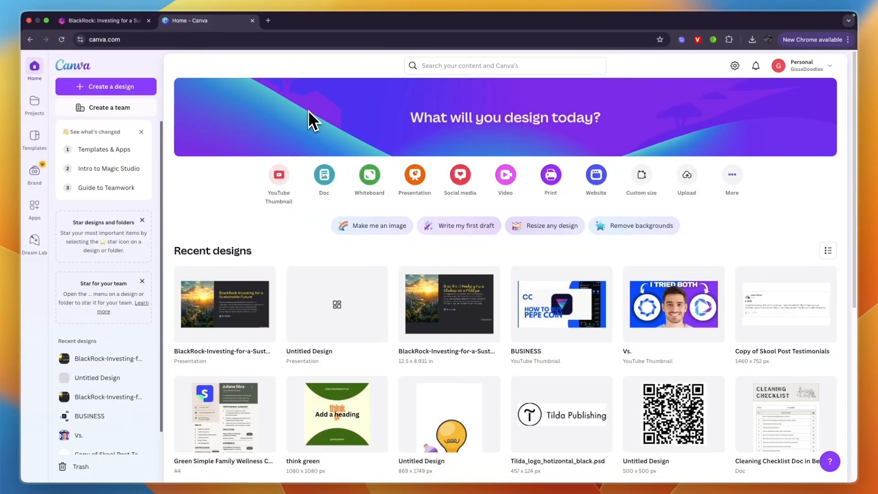
mouse_move(413, 174)
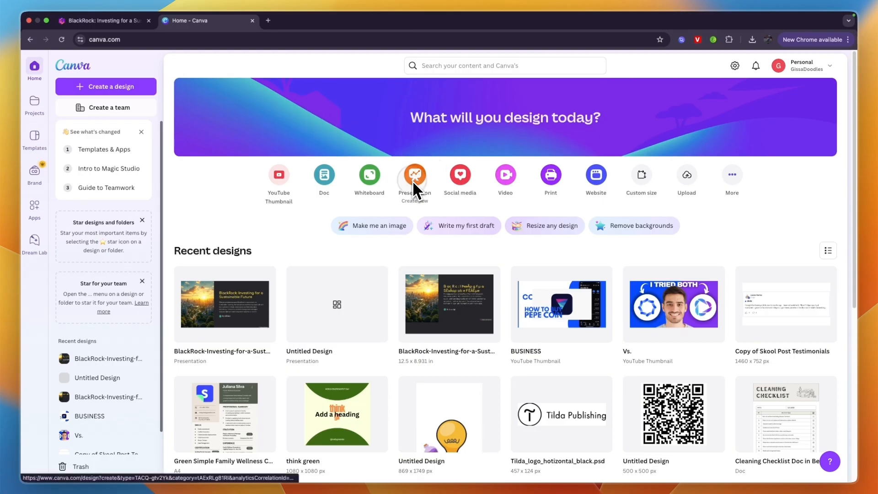
Start a new blank presentation and show Projects, where the BlackRock file is uploading
left_click(413, 175)
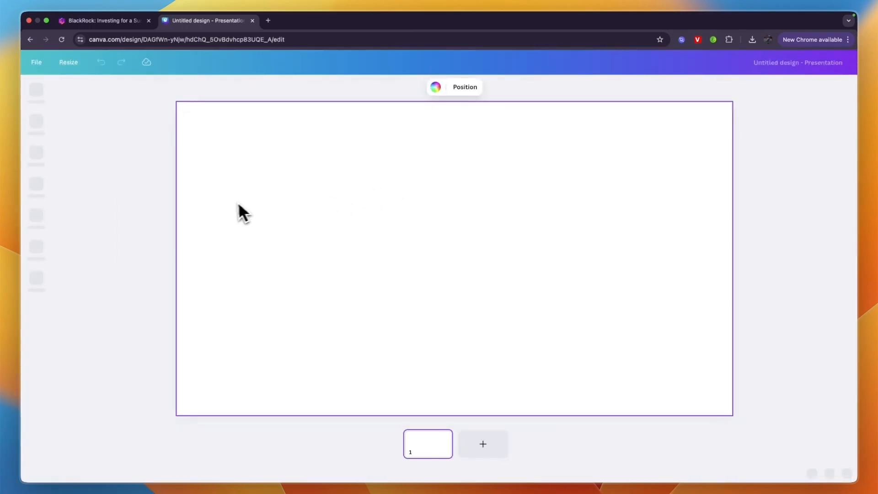
left_click(752, 40)
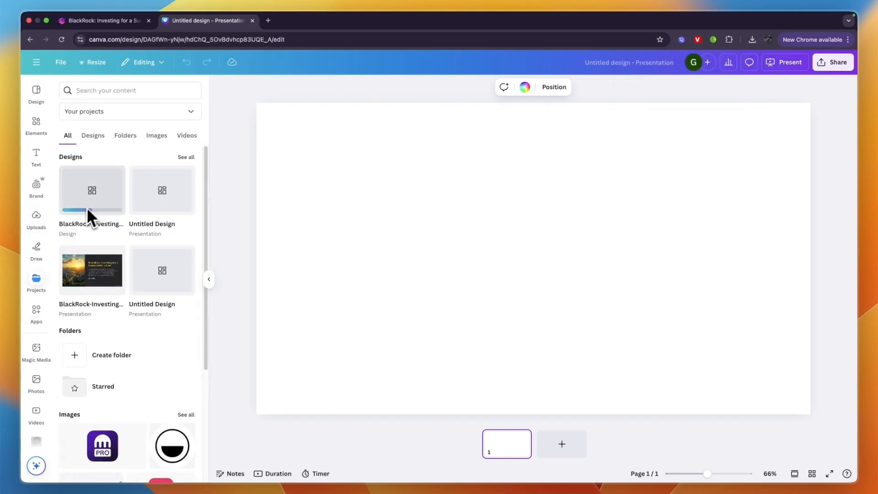
Open the imported BlackRock design to list its 8 pages
left_click(92, 190)
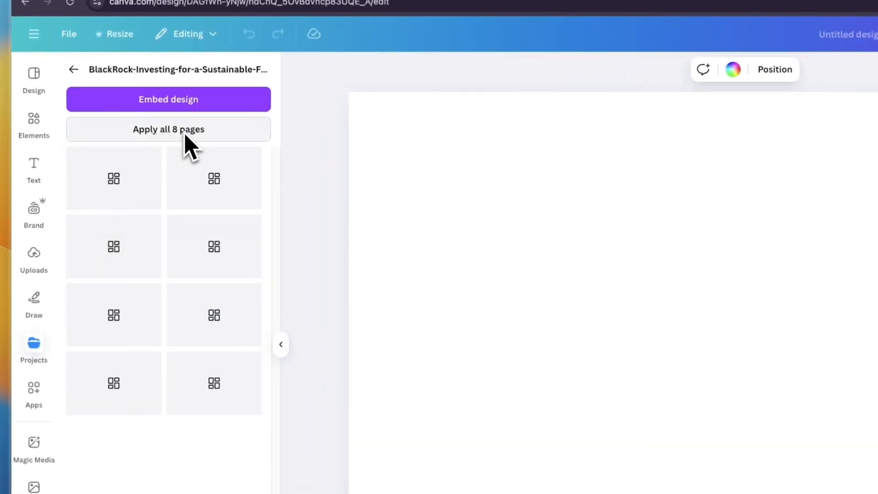
mouse_move(184, 148)
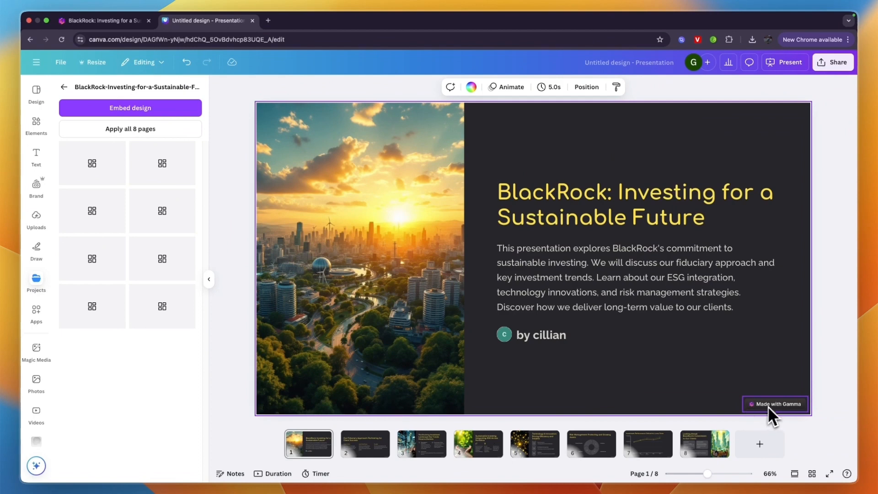
Delete the 'Made with Gamma' badge from each slide, leaving a seven-slide BlackRock deck
left_click(364, 444)
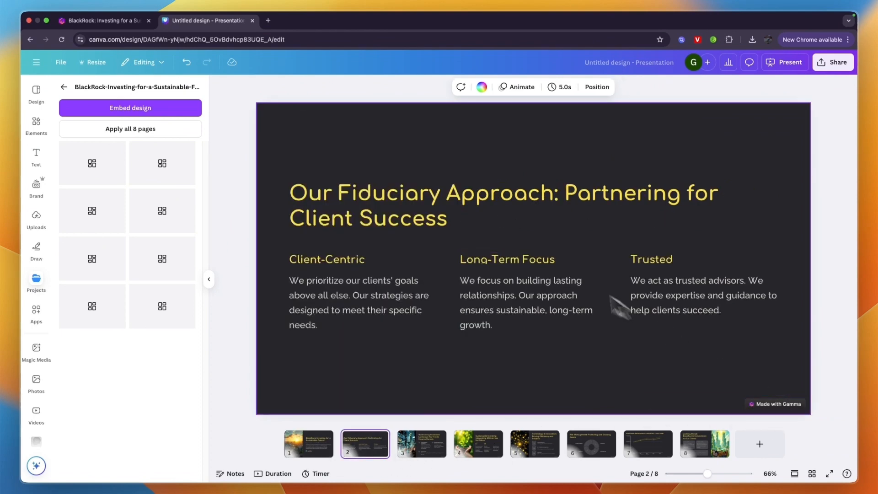
left_click(308, 444)
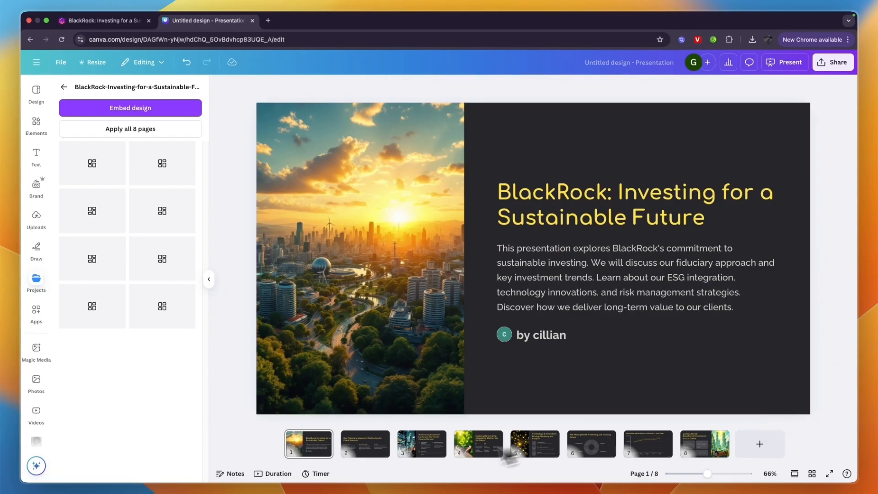
left_click(365, 444)
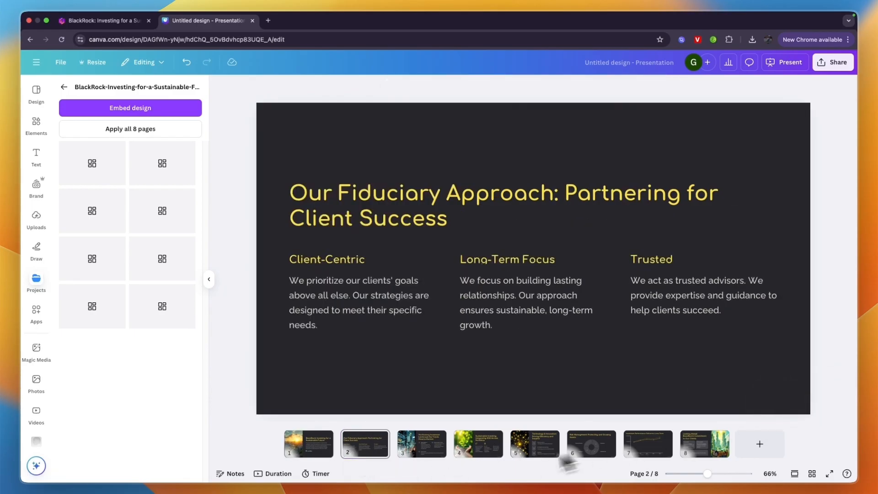
left_click(421, 444)
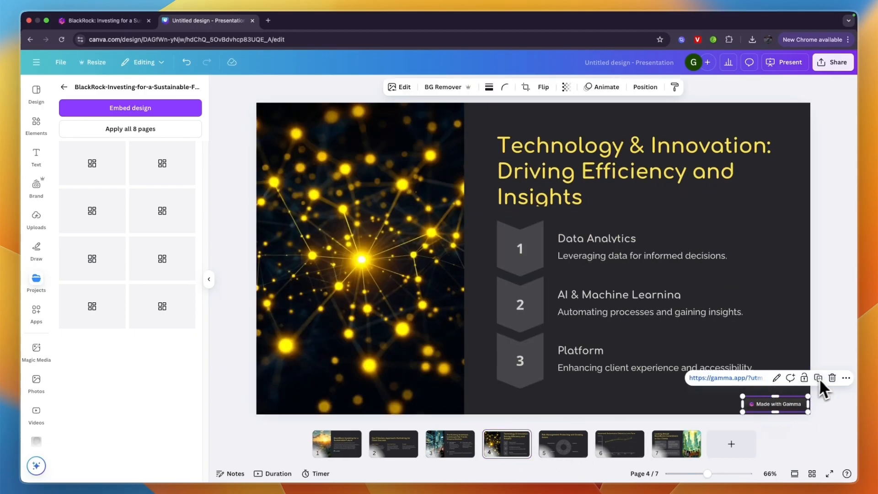
left_click(562, 444)
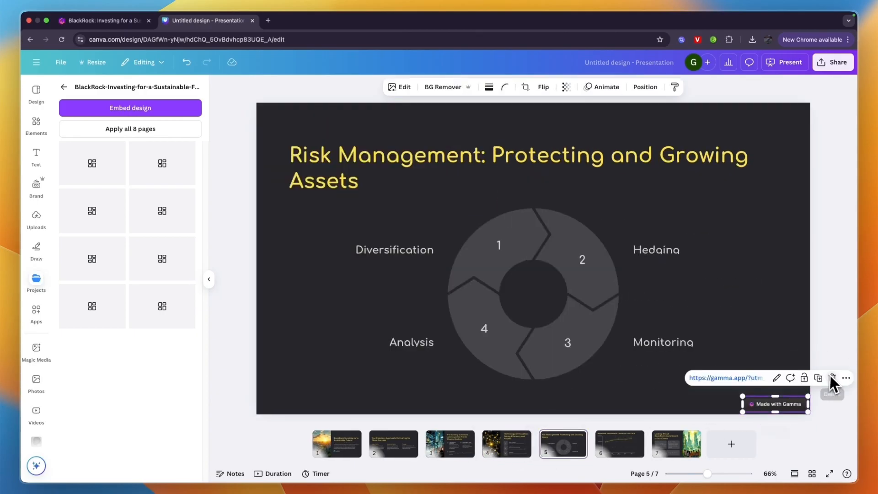
left_click(619, 443)
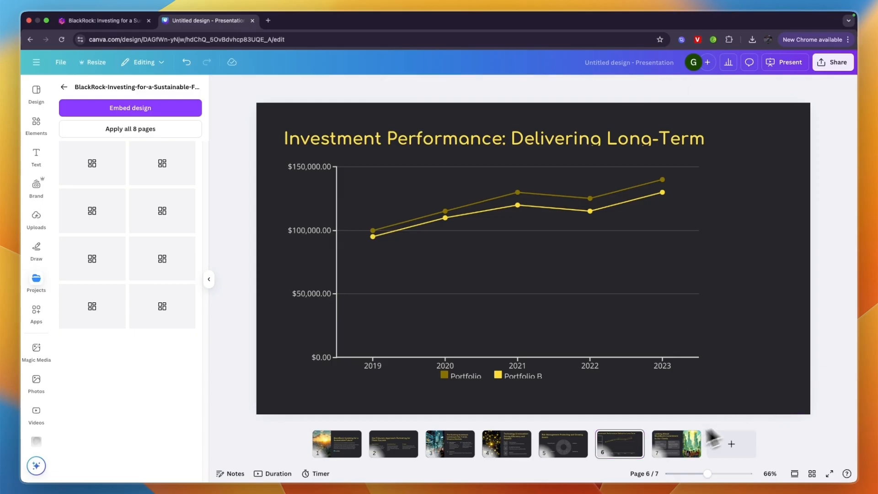
left_click(675, 444)
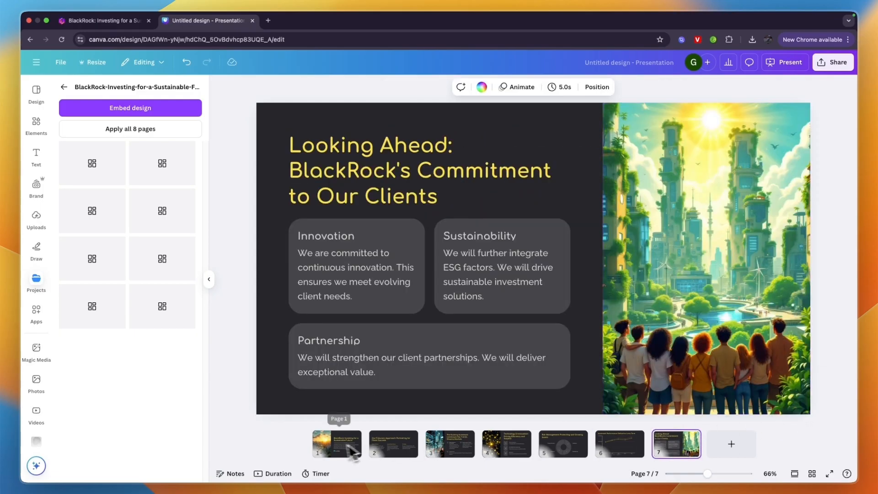
left_click(336, 444)
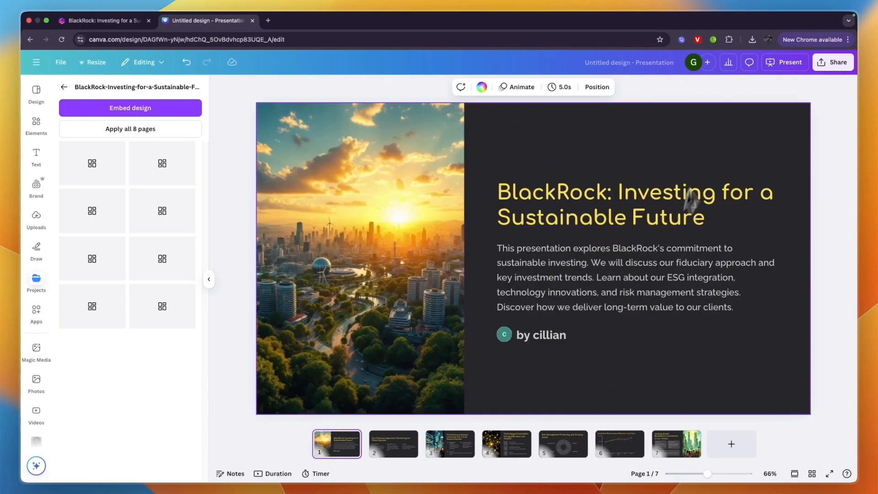
Present the cleaned deck full screen from the title slide
left_click(783, 62)
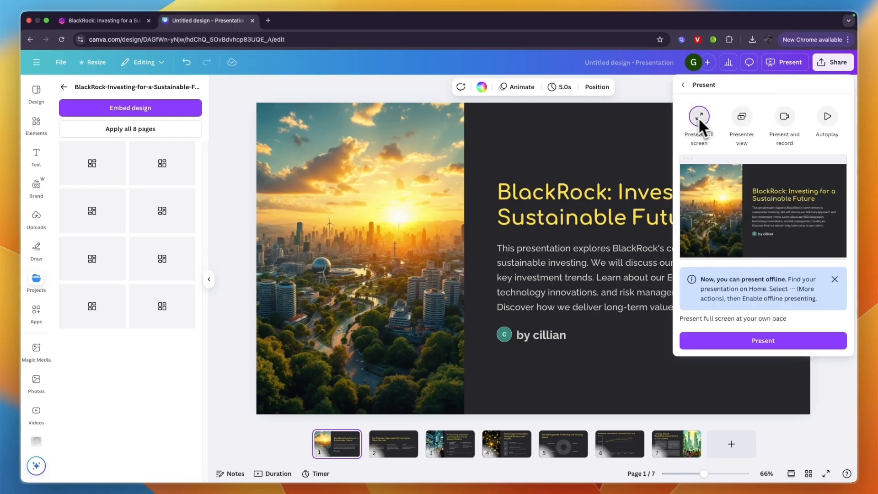
left_click(698, 116)
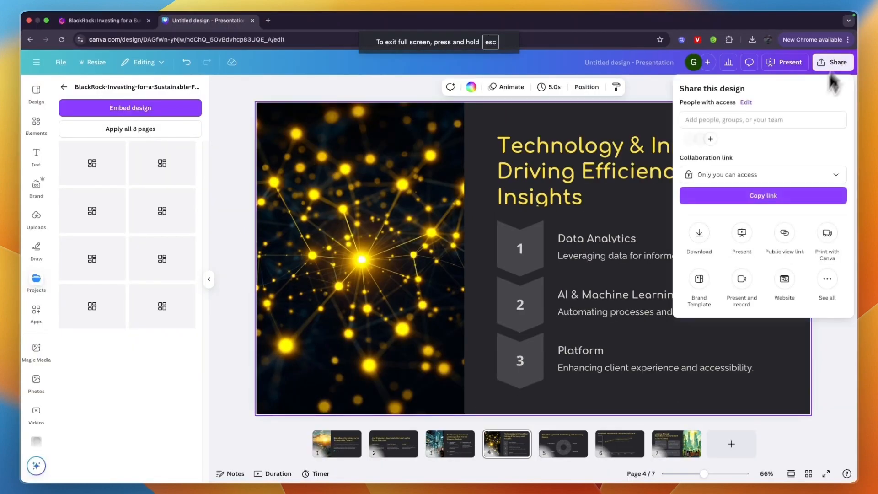
Bring up the deck's download settings with the list of available file types
left_click(698, 235)
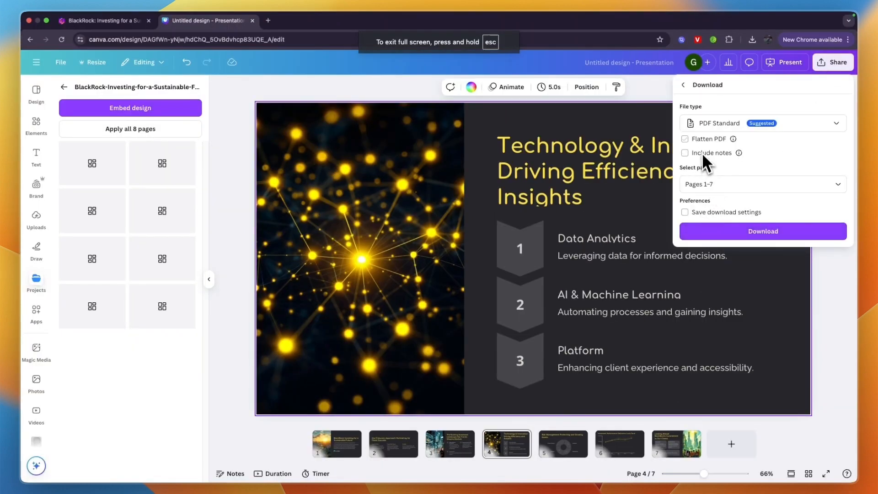
left_click(761, 123)
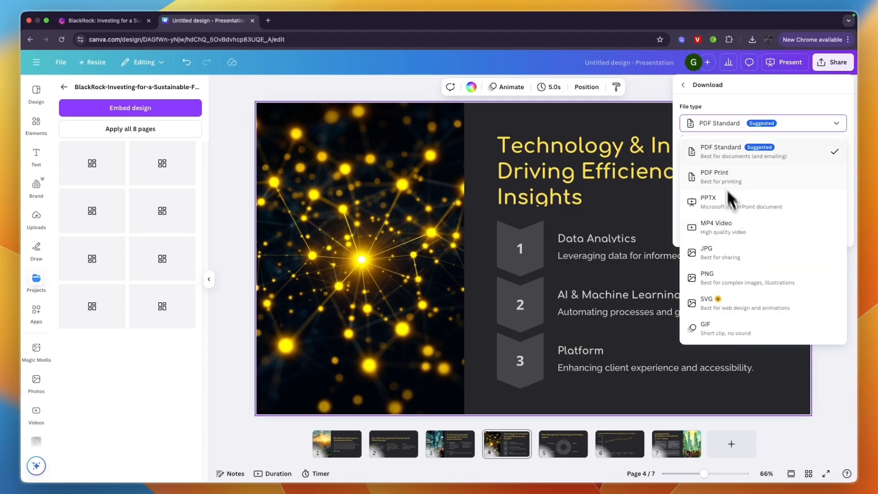